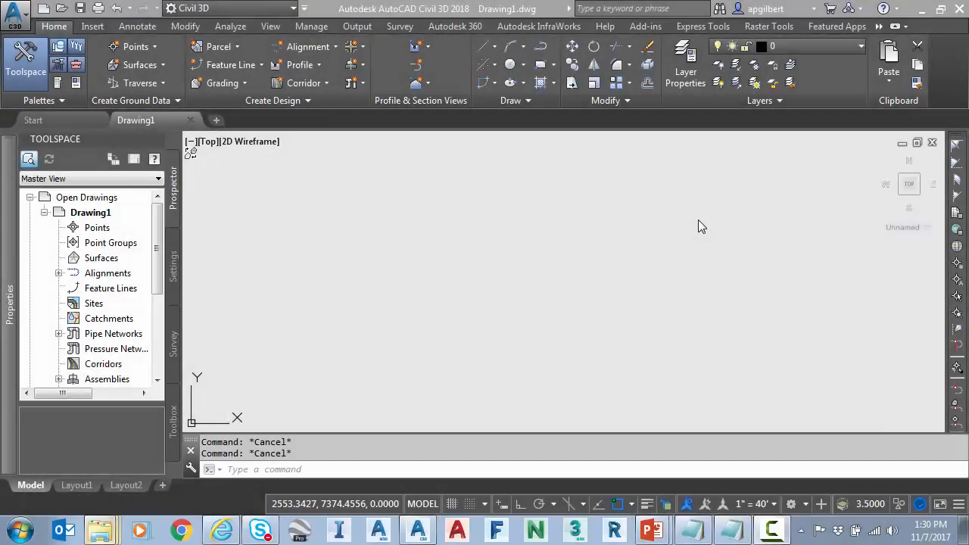
{"action": "mouse_move", "coordinate": [636, 209]}
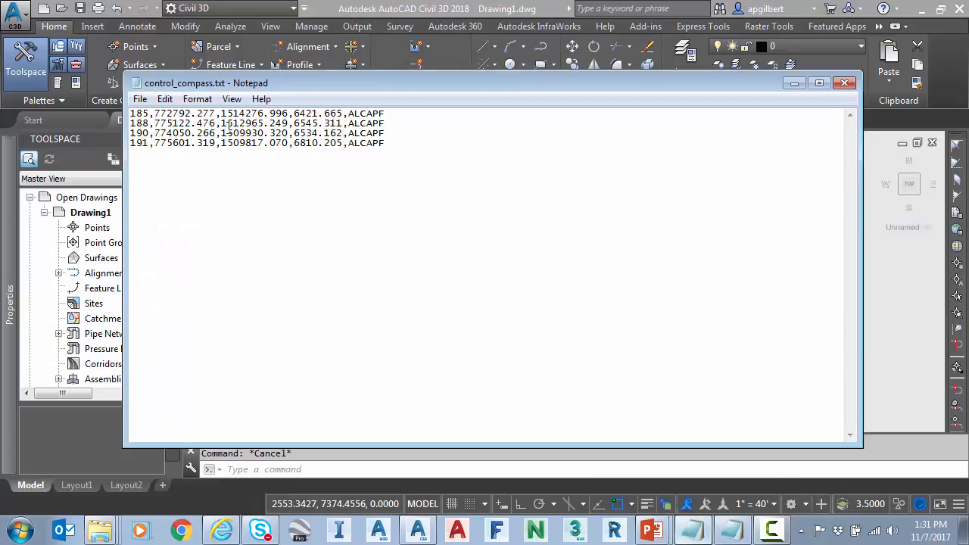
Select all of control_compass.txt and survey.trv2 in Notepad, then close Notepad.
{"action": "key", "text": "ctrl+a"}
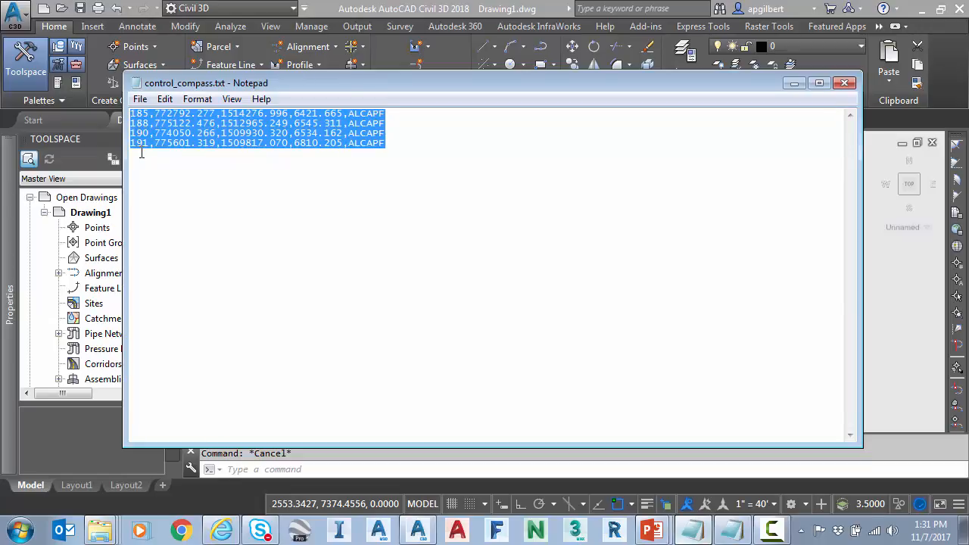
{"action": "mouse_move", "coordinate": [842, 93]}
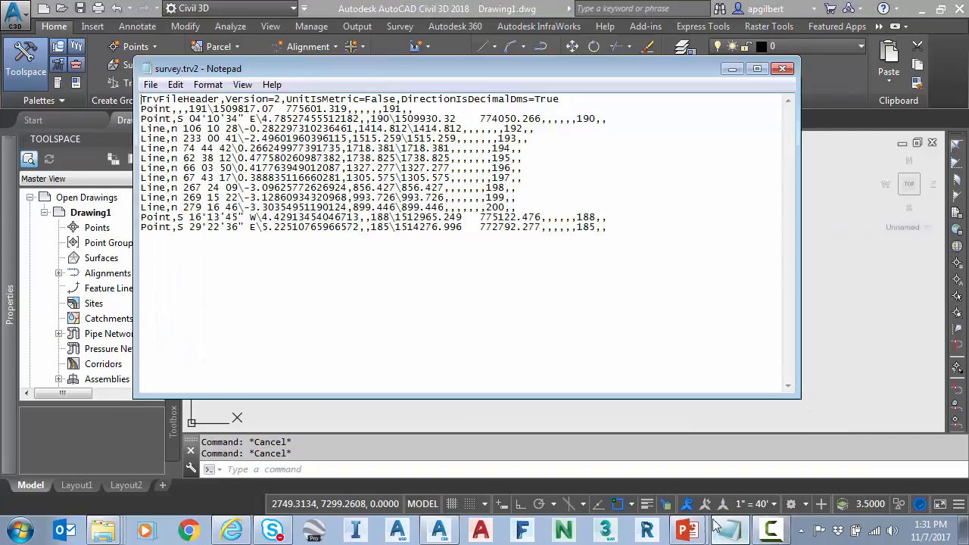
{"action": "left_click_drag", "start_coordinate": [140, 127], "coordinate": [455, 140]}
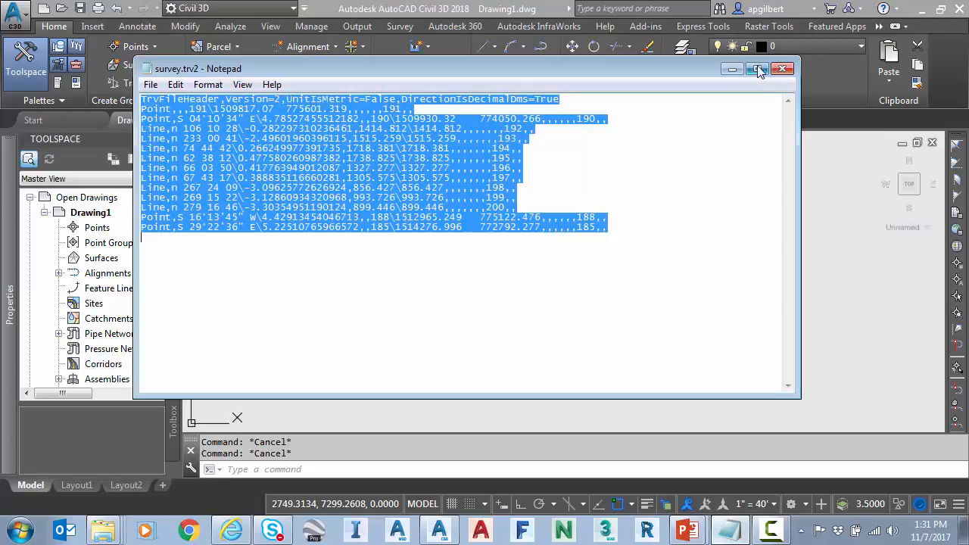
{"action": "left_click", "coordinate": [760, 70]}
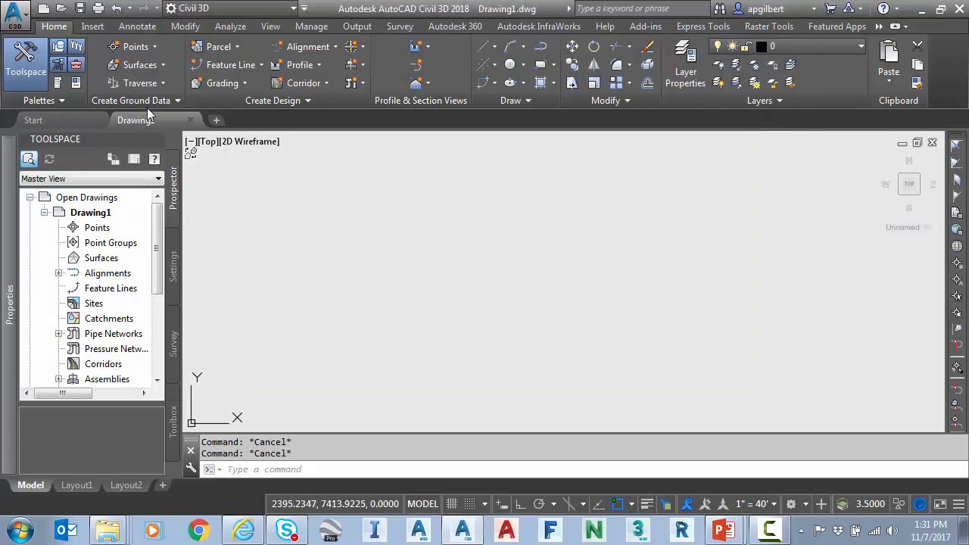
Import control_compass.txt as PNEZD comma-delimited points into a new point group named 'control'.
{"action": "left_click", "coordinate": [136, 45]}
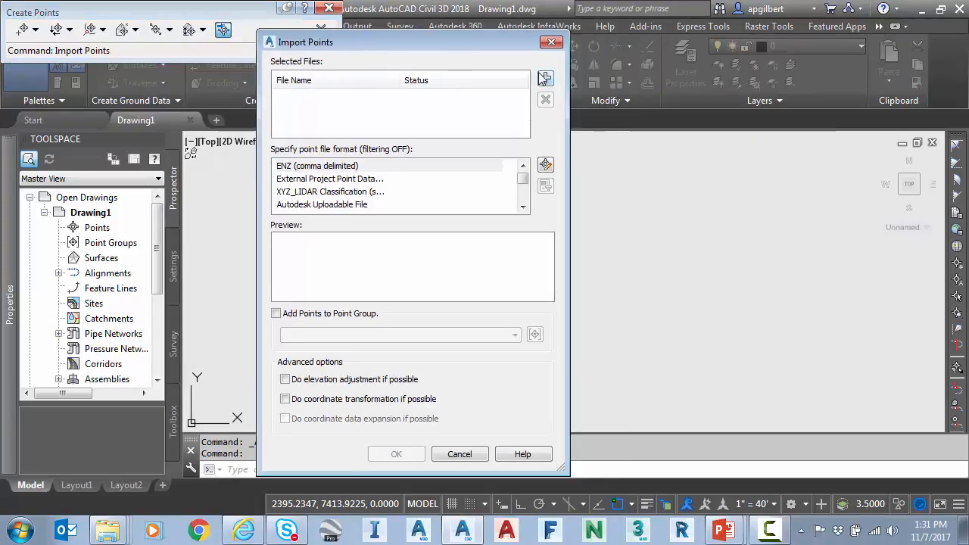
{"action": "left_click", "coordinate": [545, 79]}
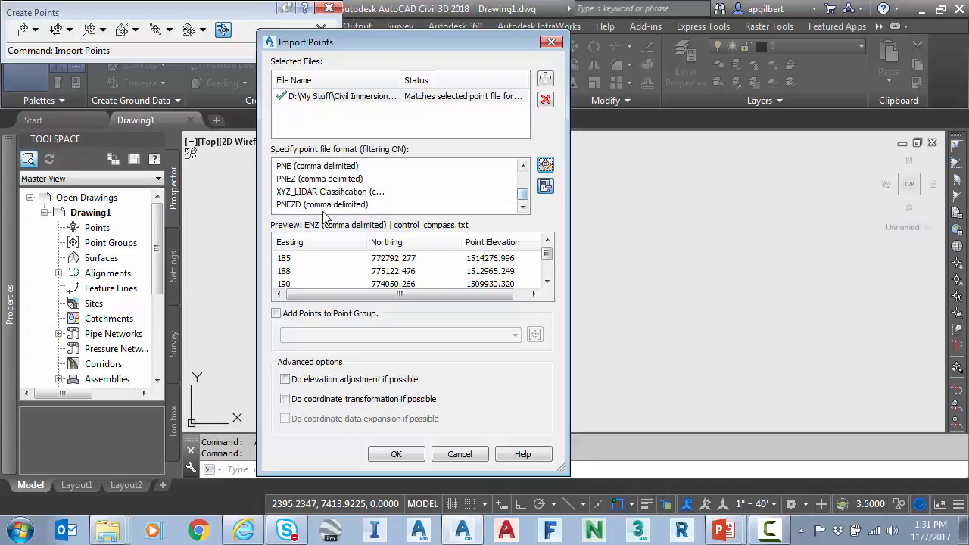
{"action": "left_click", "coordinate": [321, 204]}
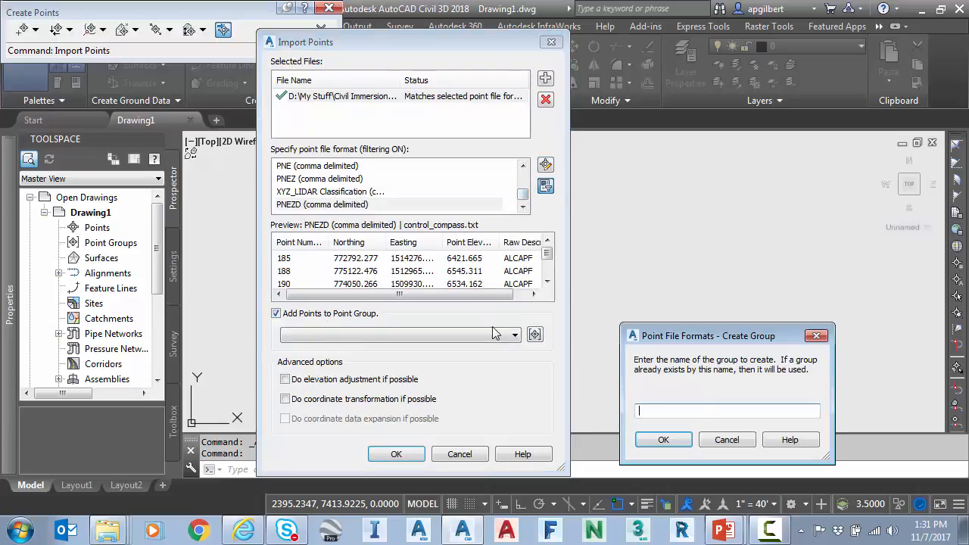
{"action": "type", "text": "control"}
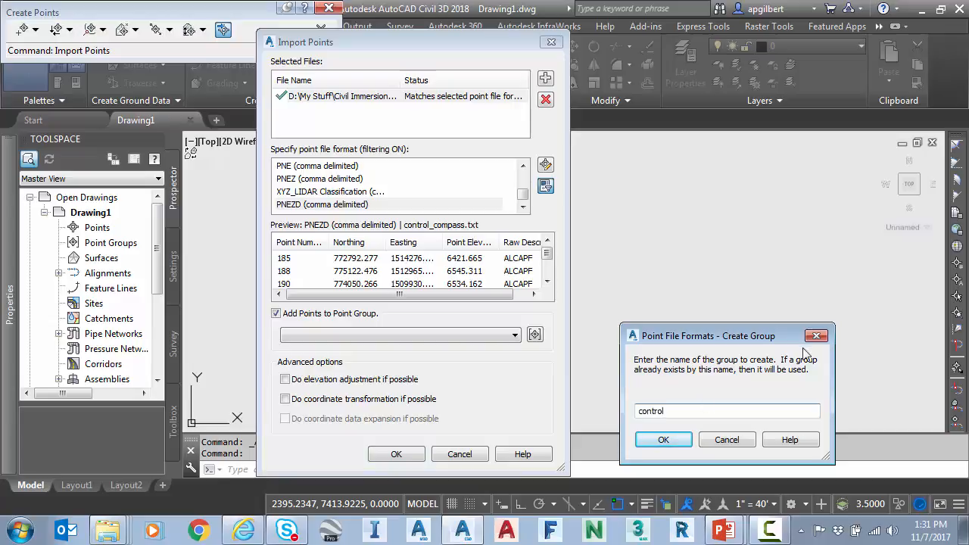
{"action": "left_click", "coordinate": [663, 440]}
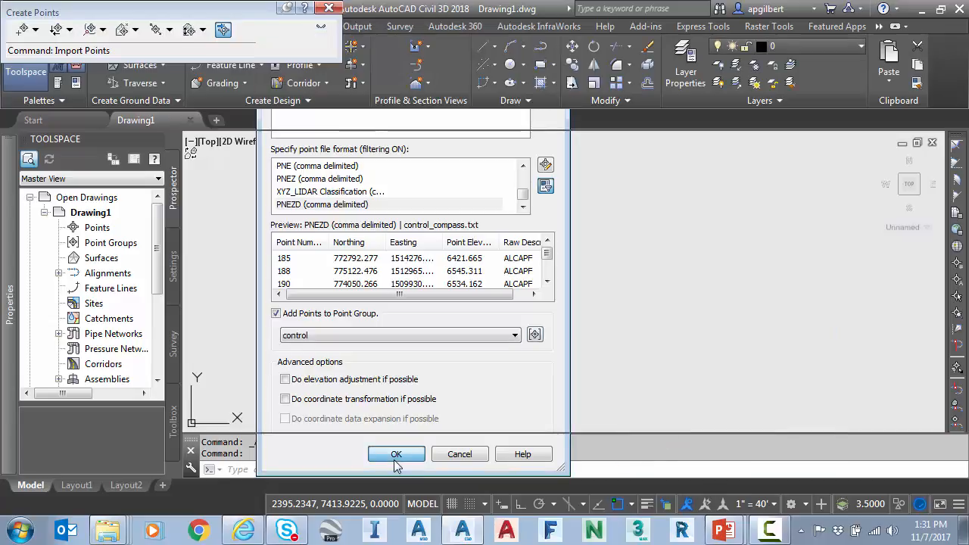
{"action": "left_click", "coordinate": [396, 454]}
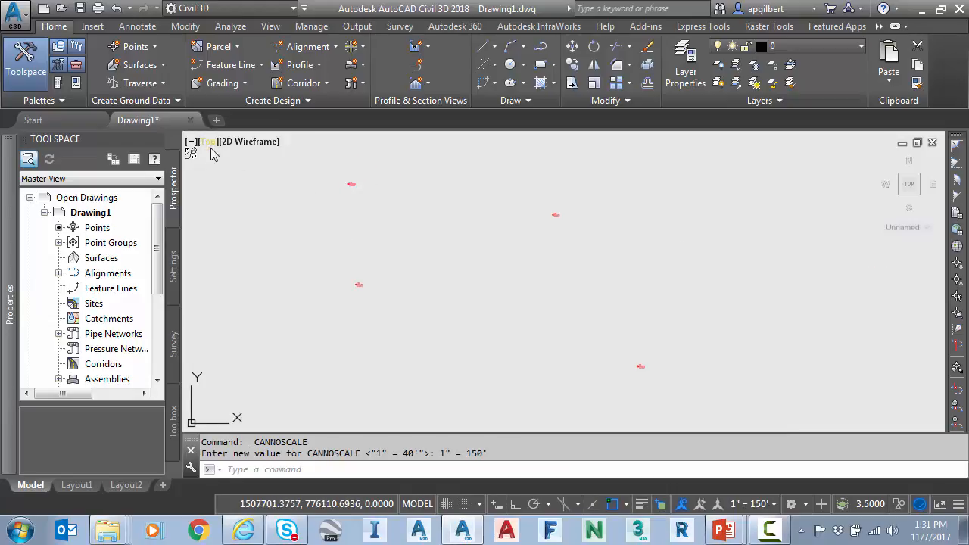
Launch the Traverse Editor from the Home tab Traverse dropdown.
{"action": "left_click", "coordinate": [139, 82]}
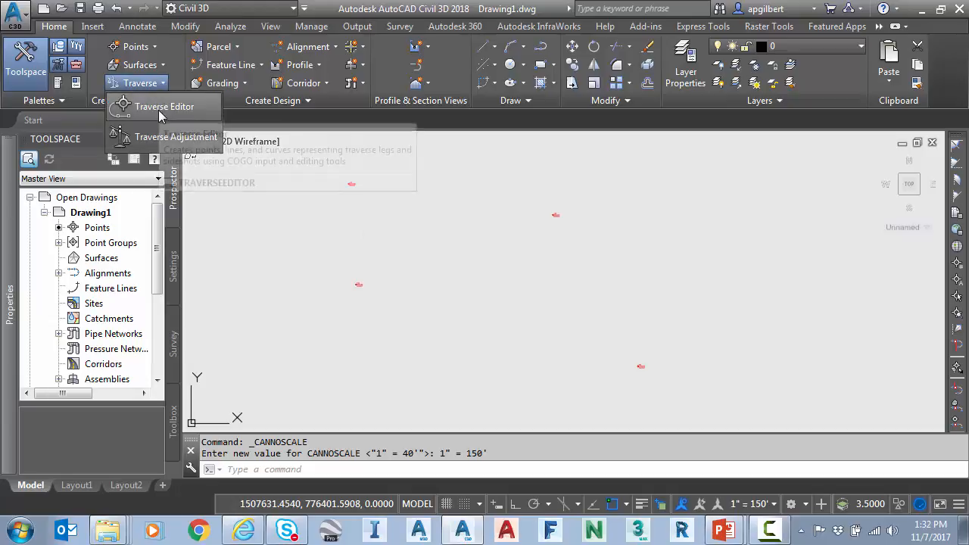
{"action": "left_click", "coordinate": [164, 106]}
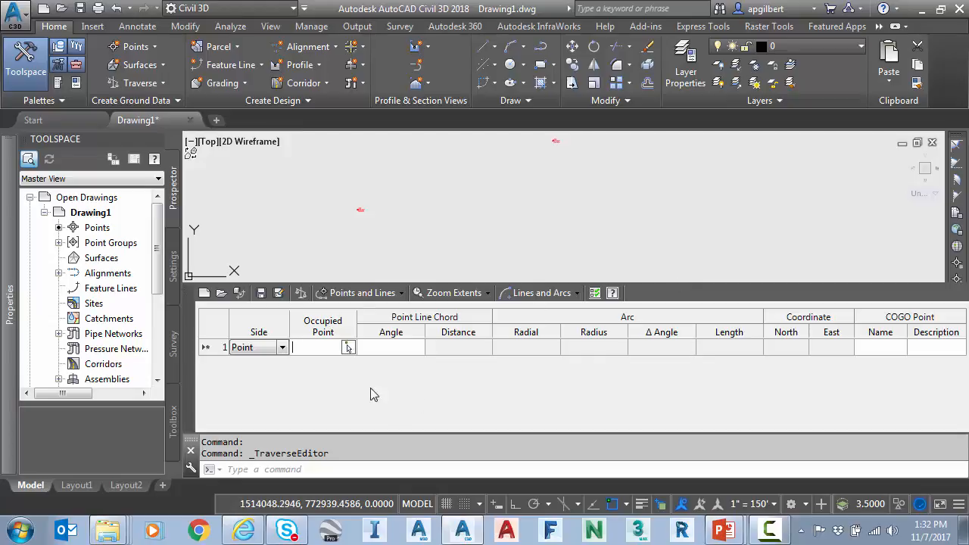
{"action": "mouse_move", "coordinate": [409, 423]}
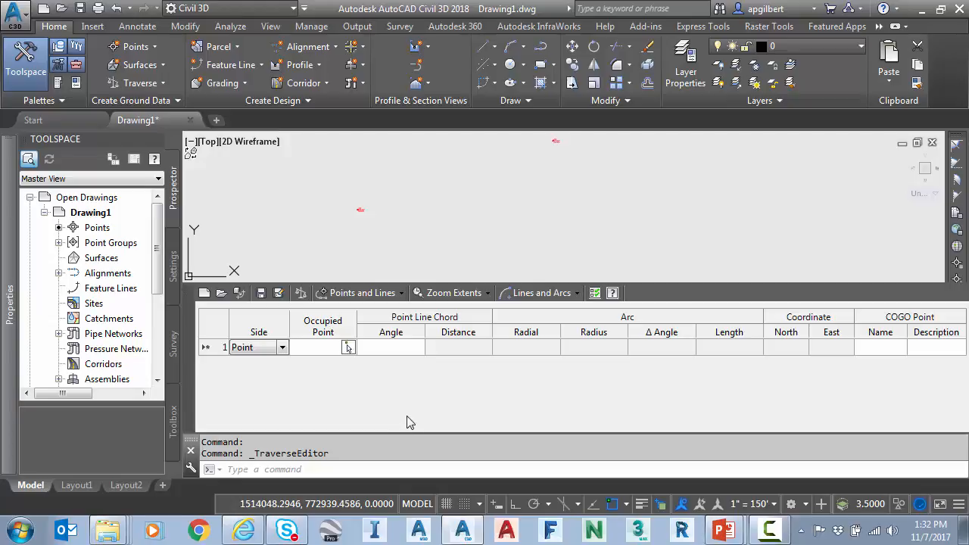
{"action": "mouse_move", "coordinate": [380, 398]}
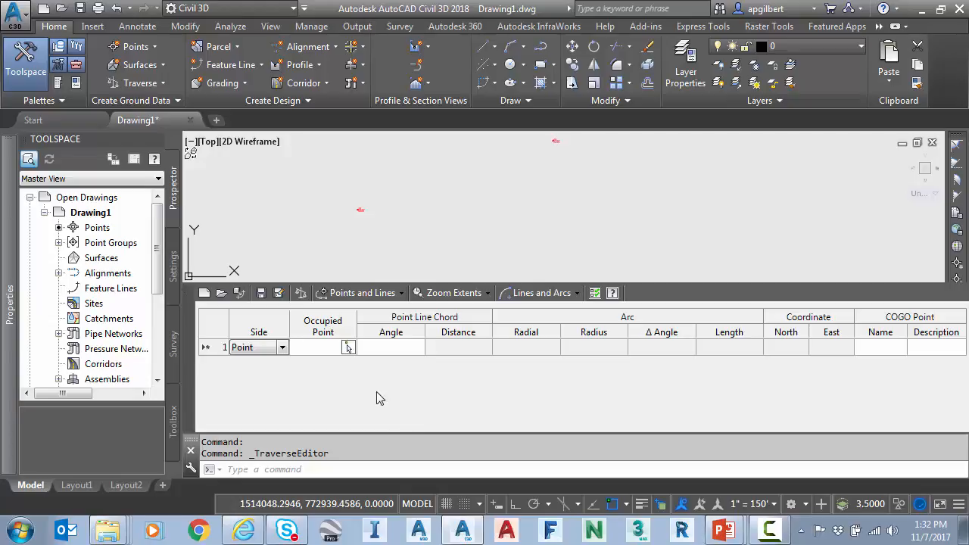
{"action": "mouse_move", "coordinate": [221, 294]}
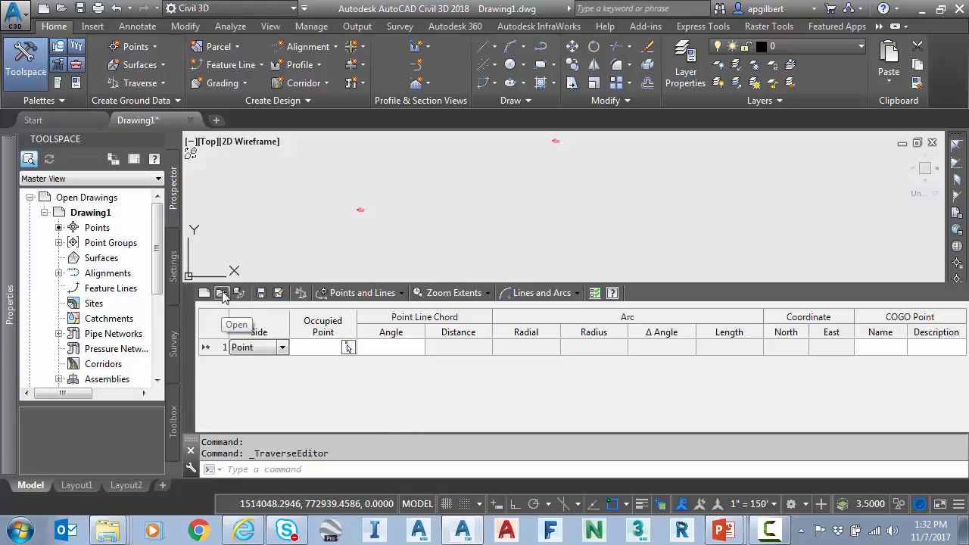
Load survey.trv2 into the Traverse Editor and review its bearing and distance rows.
{"action": "left_click", "coordinate": [223, 294]}
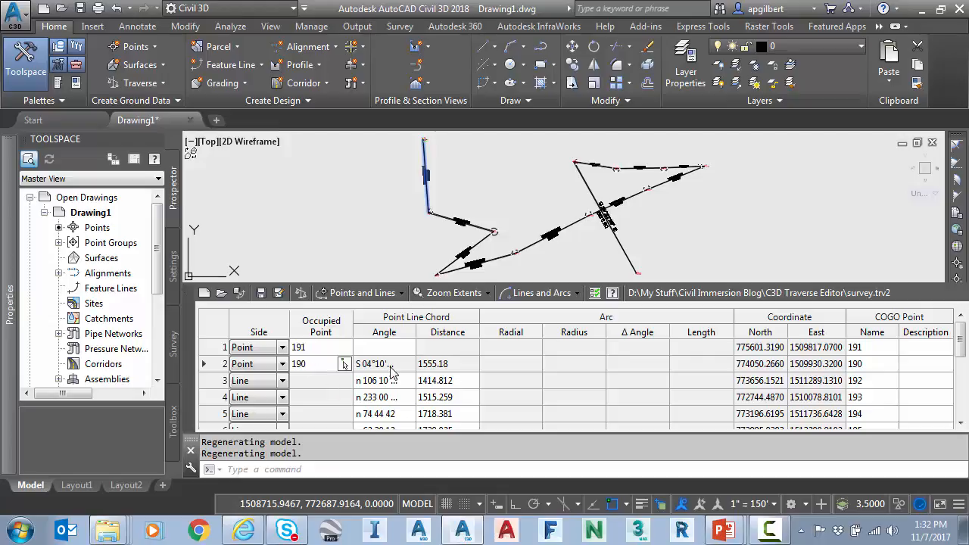
{"action": "double_click", "coordinate": [298, 364]}
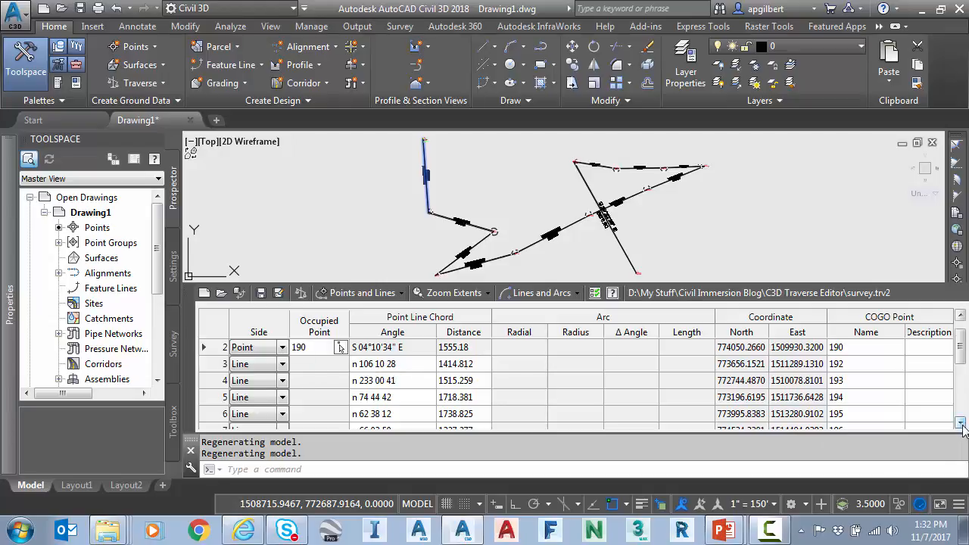
{"action": "scroll", "scroll_direction": "down", "scroll_amount": 3}
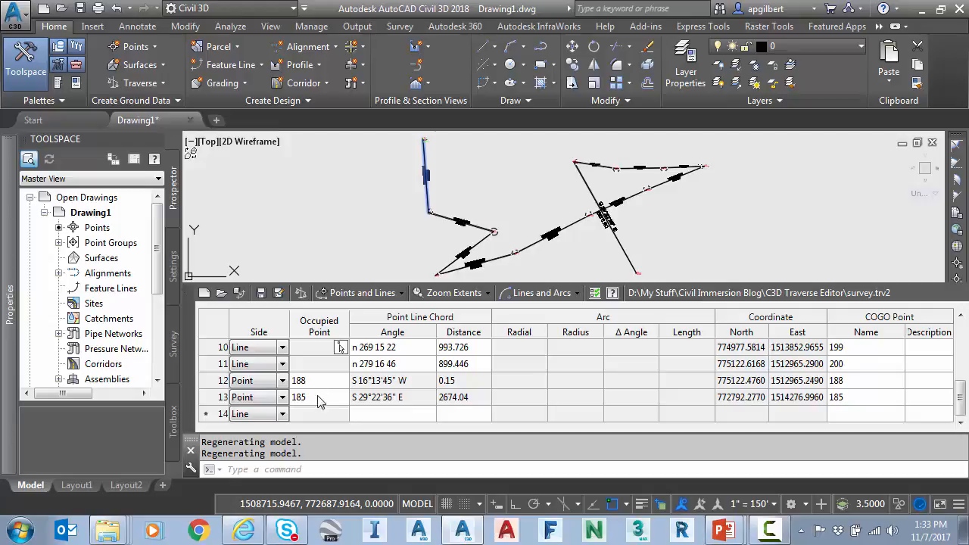
{"action": "mouse_move", "coordinate": [321, 385]}
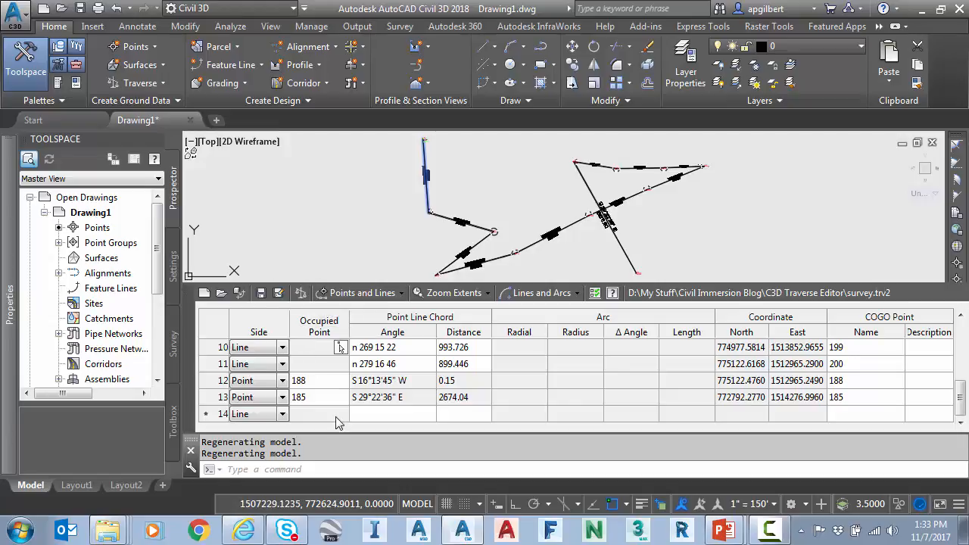
{"action": "mouse_move", "coordinate": [946, 387]}
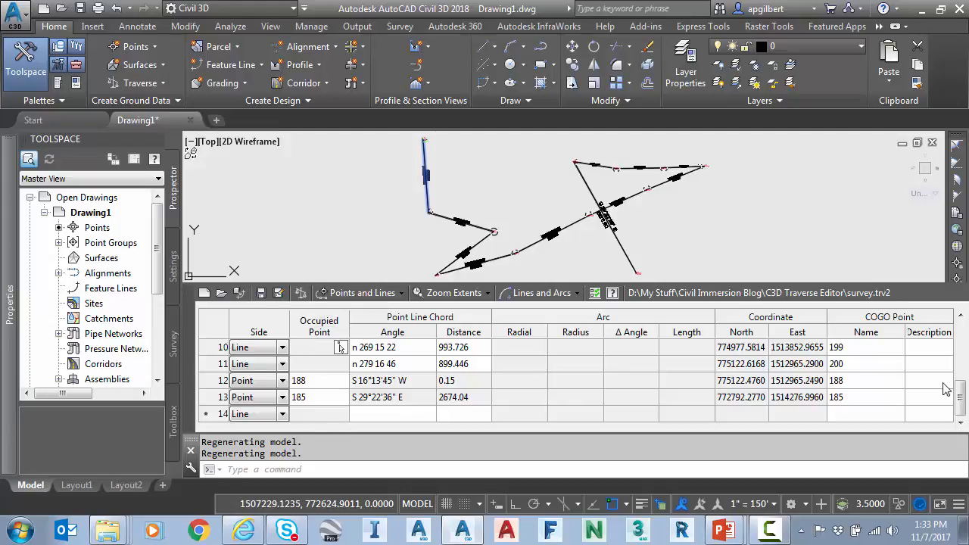
{"action": "mouse_move", "coordinate": [795, 272]}
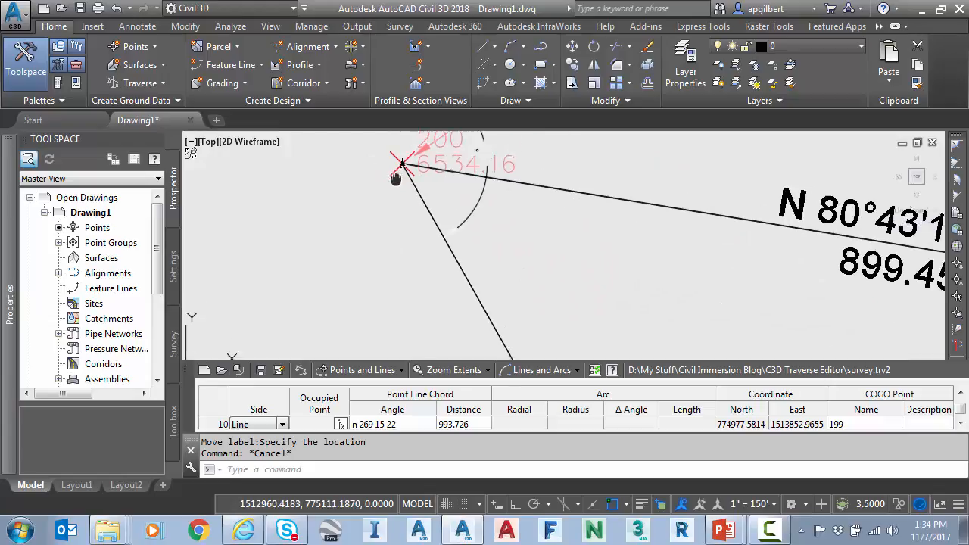
{"action": "scroll", "scroll_direction": "down", "scroll_amount": 3}
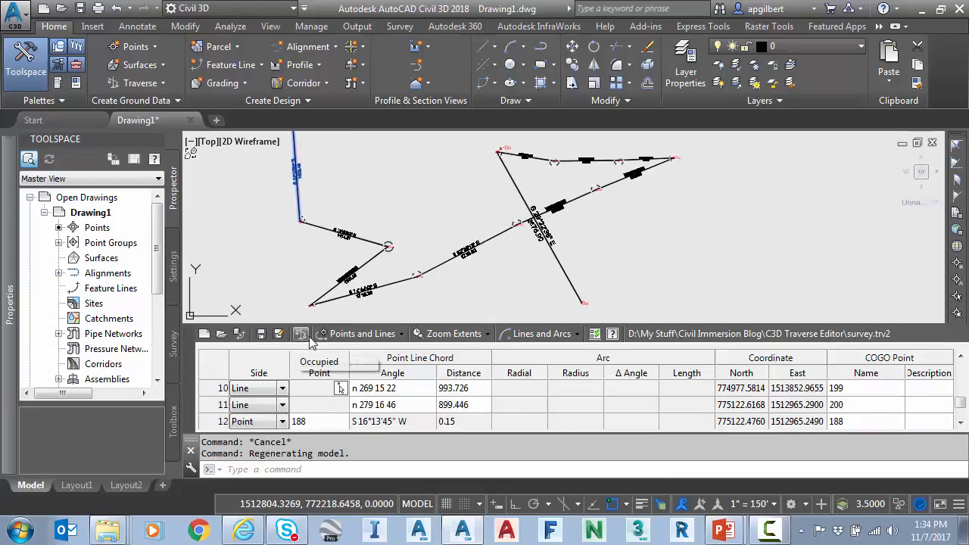
{"action": "mouse_move", "coordinate": [301, 334]}
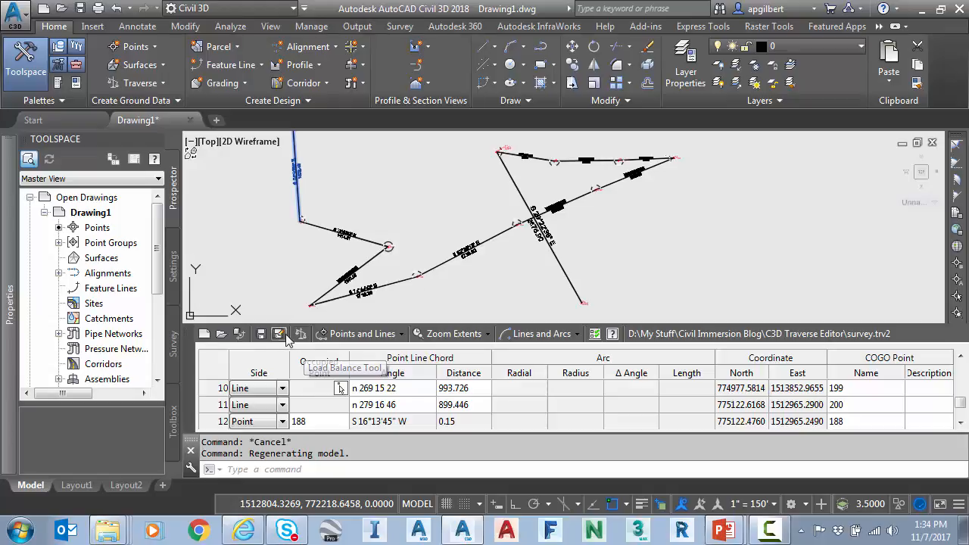
{"action": "mouse_move", "coordinate": [278, 335]}
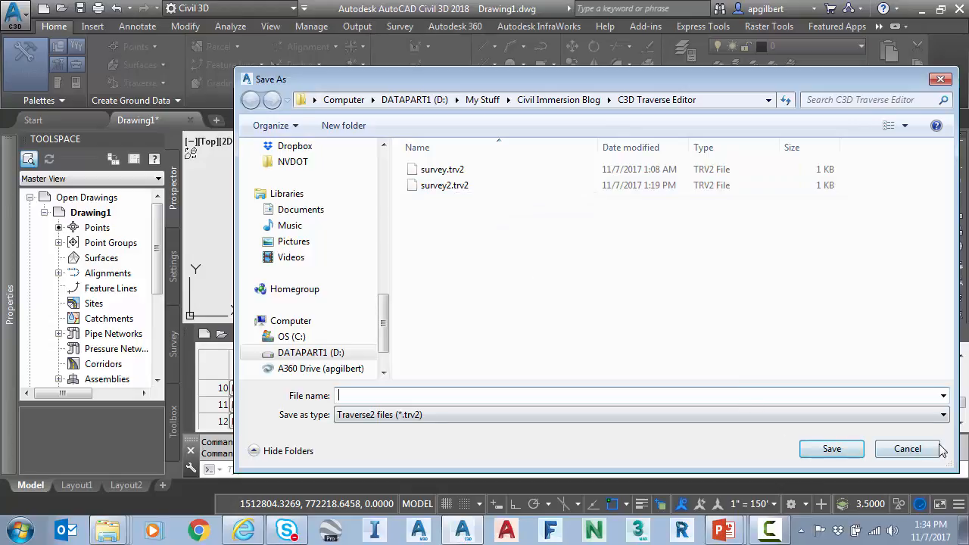
Cancel the Save As dialog and discard the unsaved traverse changes.
{"action": "left_click", "coordinate": [907, 448]}
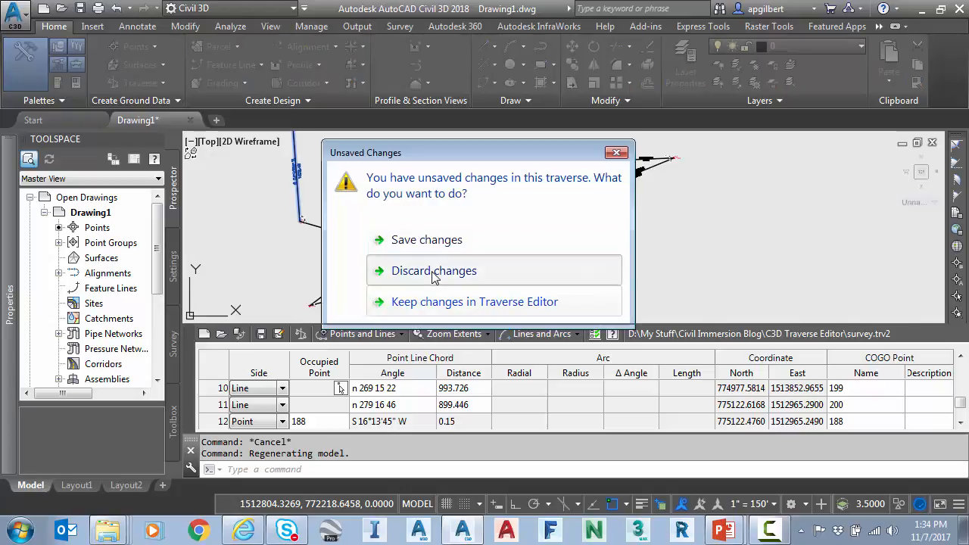
{"action": "left_click", "coordinate": [433, 270]}
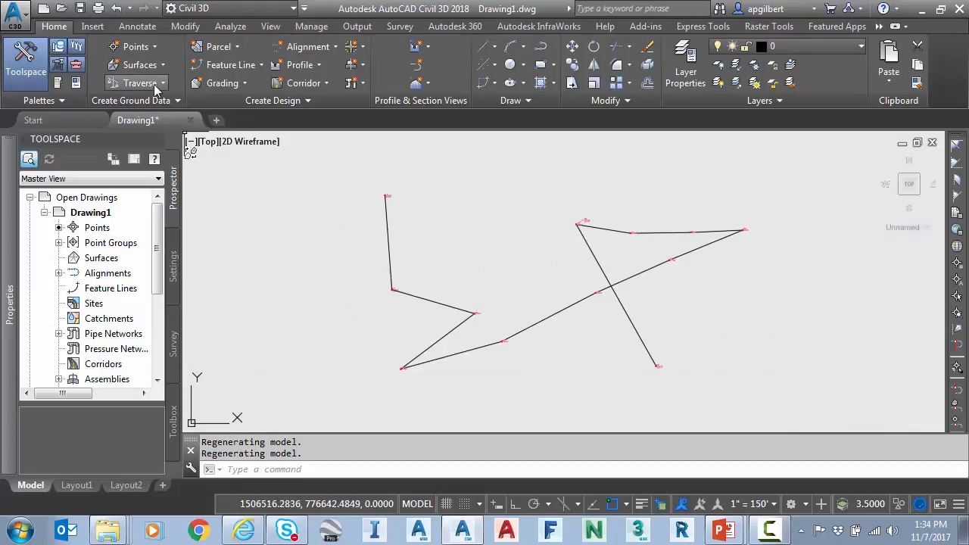
Run Traverse Adjustment on survey.trv2 with start 190, end 200 and closure point 188.
{"action": "left_click", "coordinate": [139, 81]}
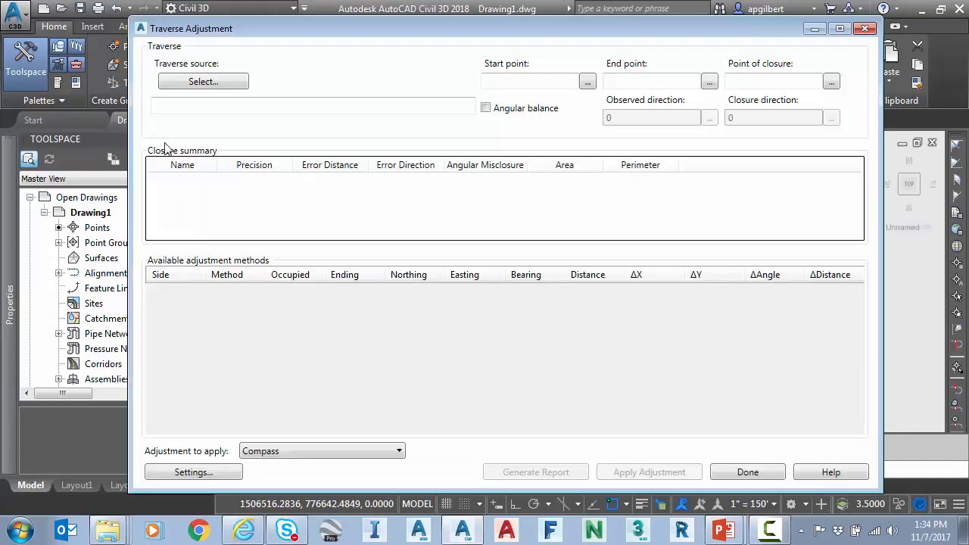
{"action": "left_click", "coordinate": [203, 82]}
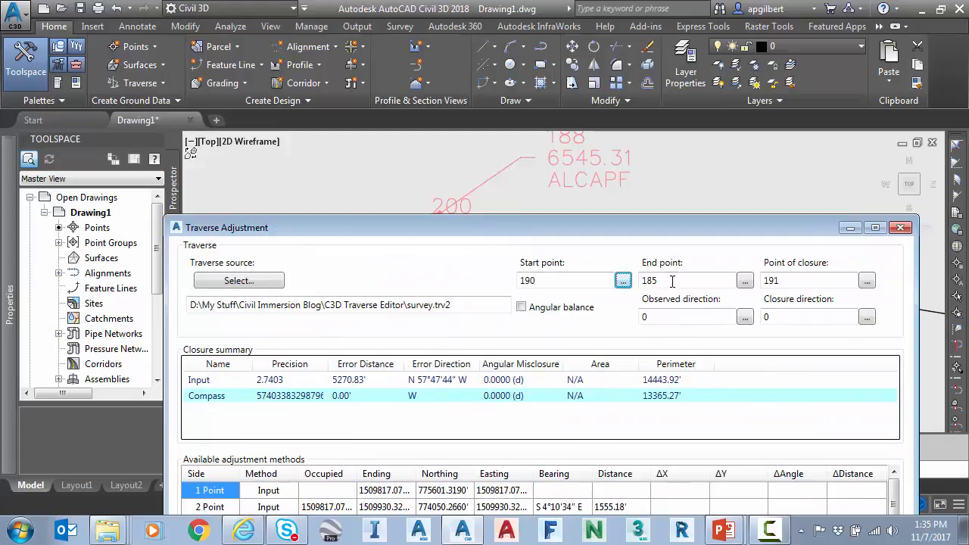
{"action": "type", "text": "200"}
{"action": "type", "text": "1"}
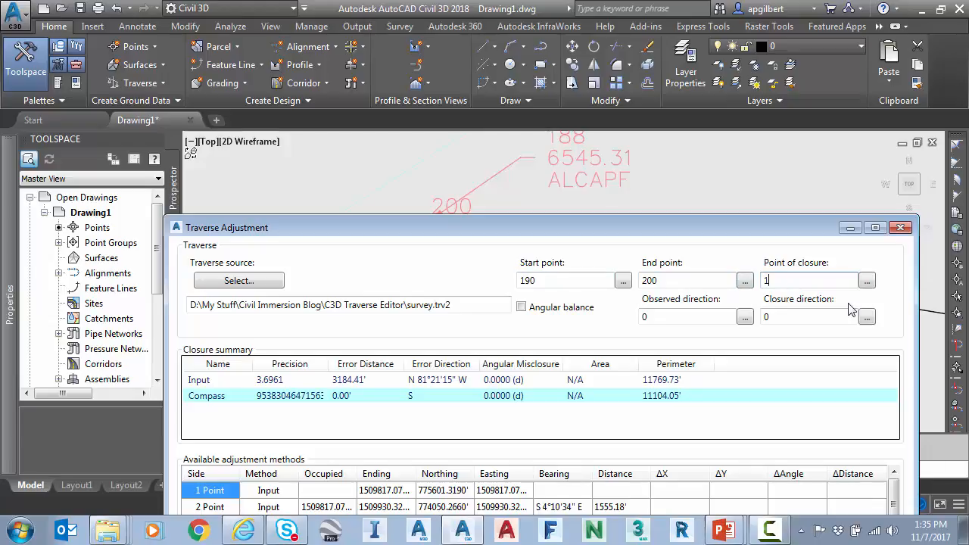
{"action": "type", "text": "88"}
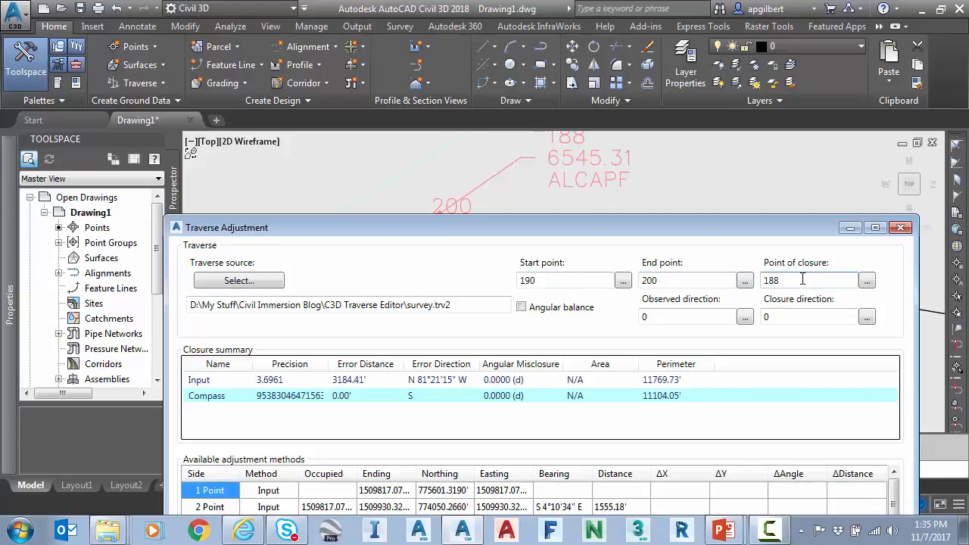
{"action": "left_click", "coordinate": [866, 280]}
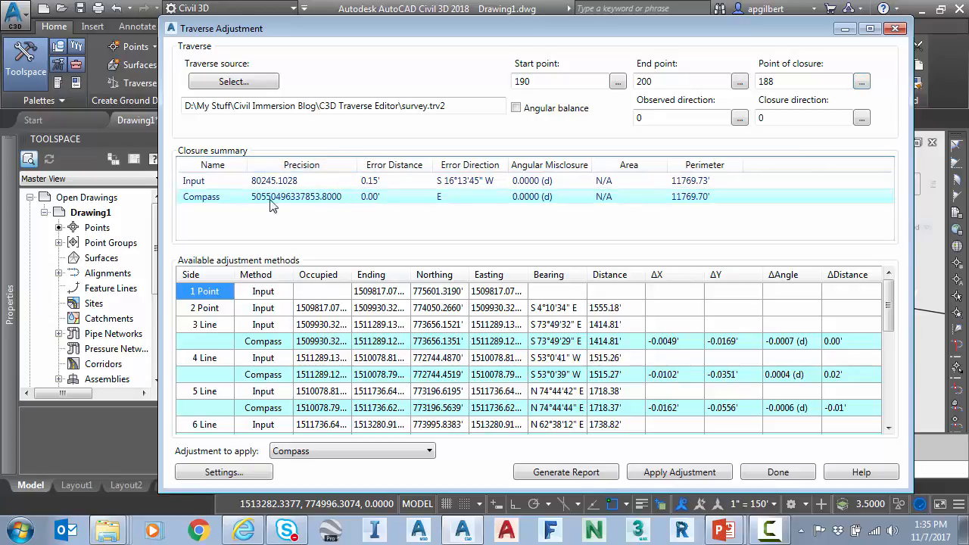
{"action": "left_click", "coordinate": [224, 472]}
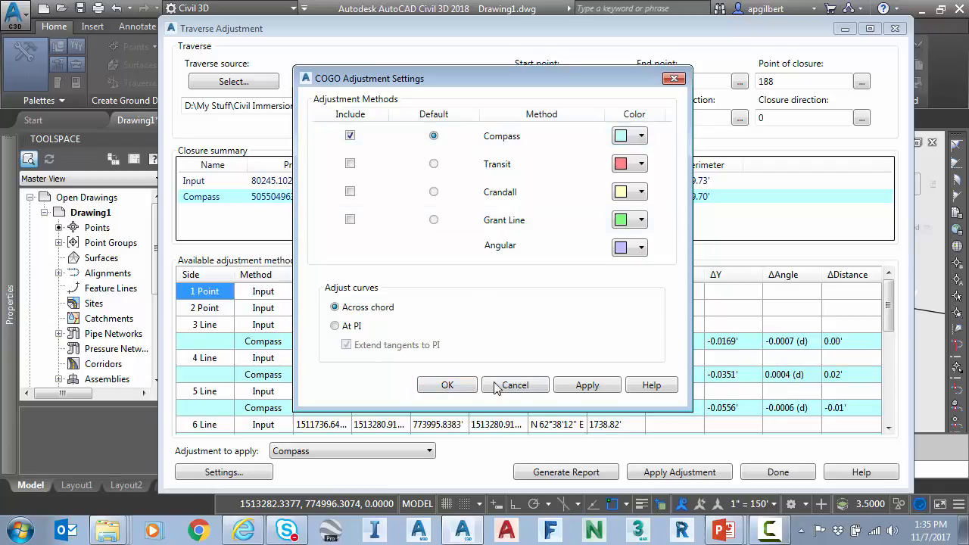
{"action": "left_click", "coordinate": [447, 385]}
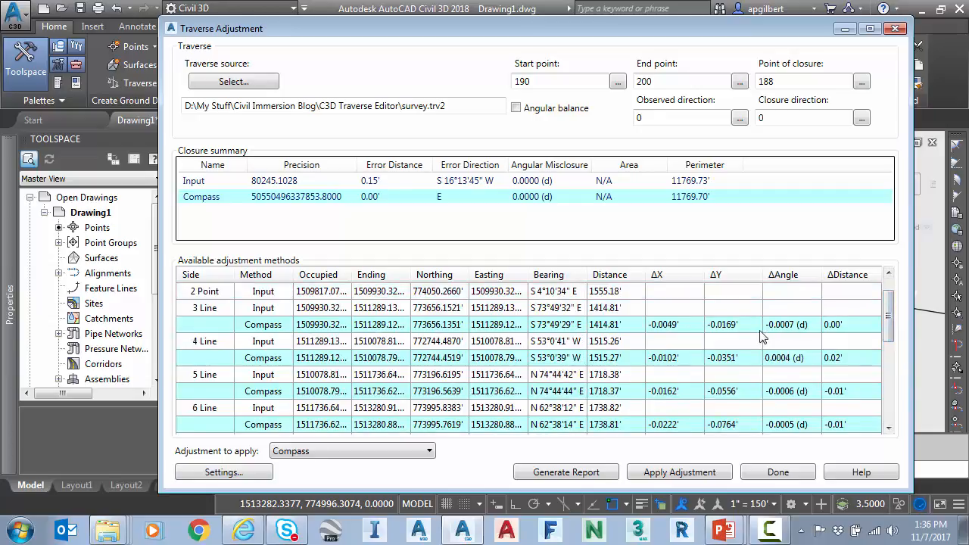
{"action": "scroll", "scroll_direction": "down", "scroll_amount": 3}
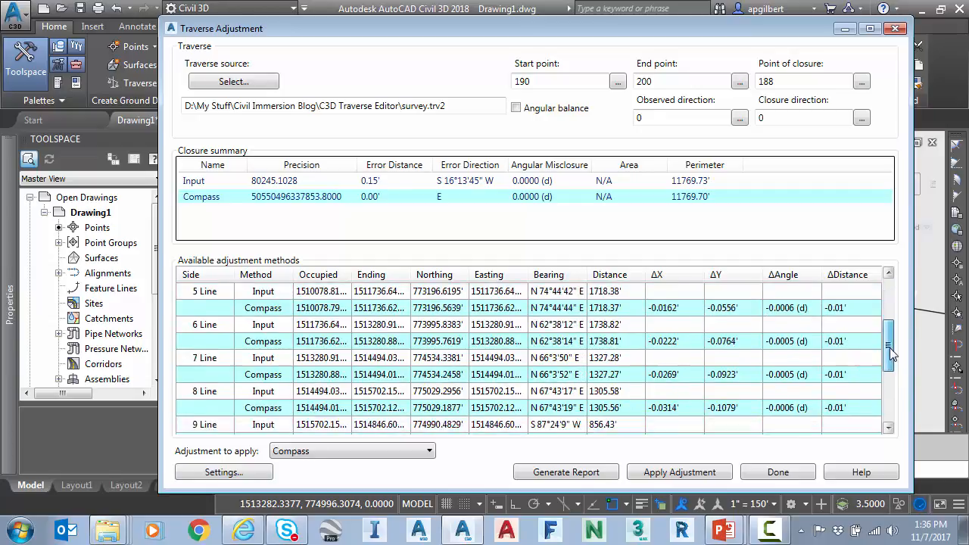
{"action": "scroll", "scroll_direction": "down", "scroll_amount": 3}
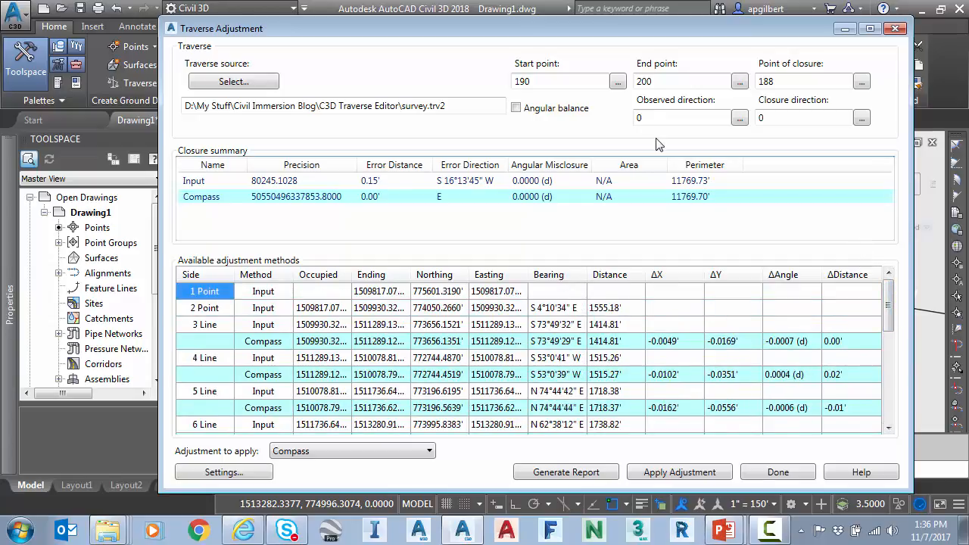
{"action": "mouse_move", "coordinate": [583, 133]}
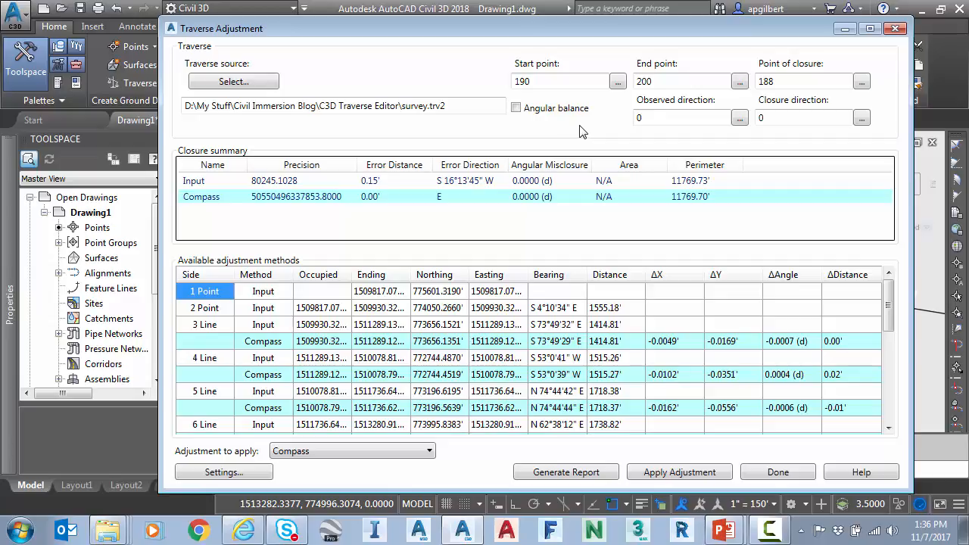
Enable Angular balance with observed direction 200..185 and closure direction 188..185.
{"action": "left_click", "coordinate": [515, 108]}
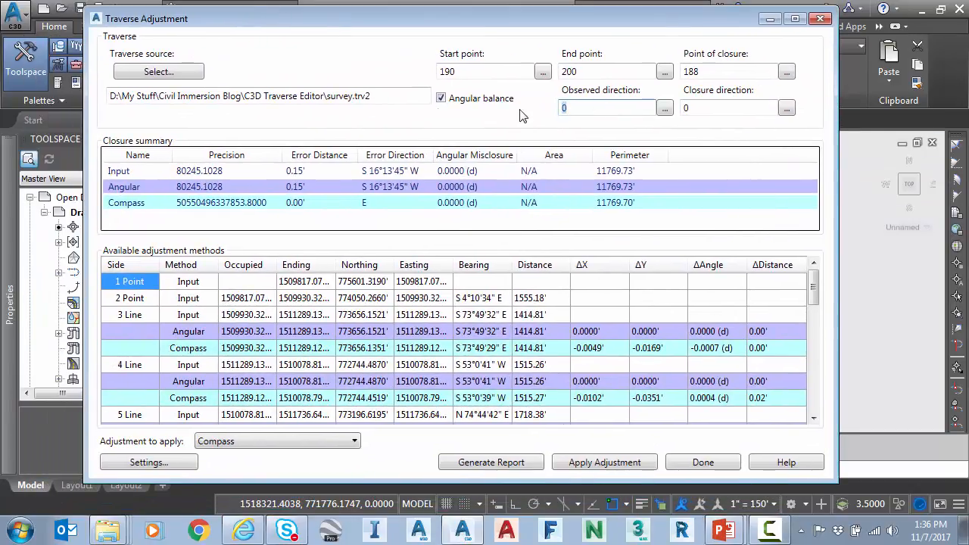
{"action": "type", "text": "200"}
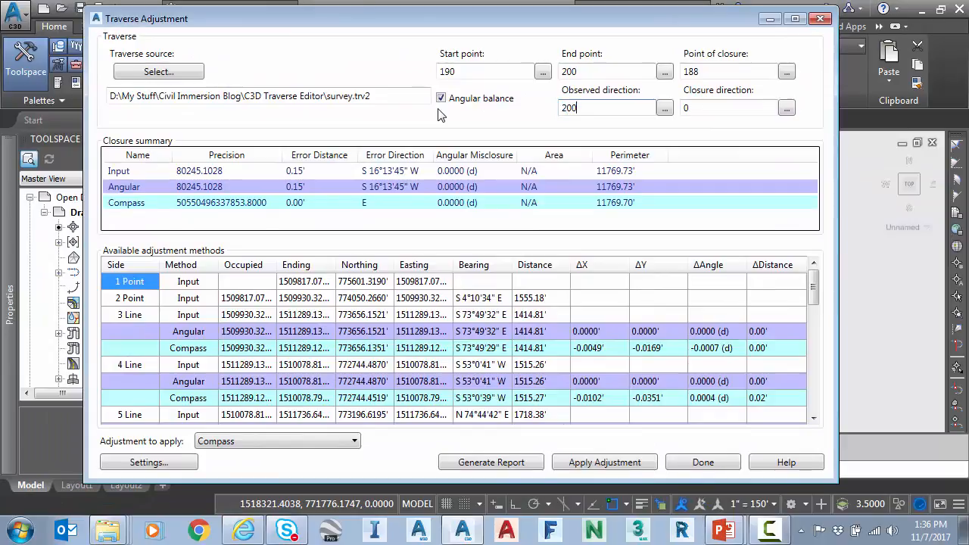
{"action": "type", "text": "..."}
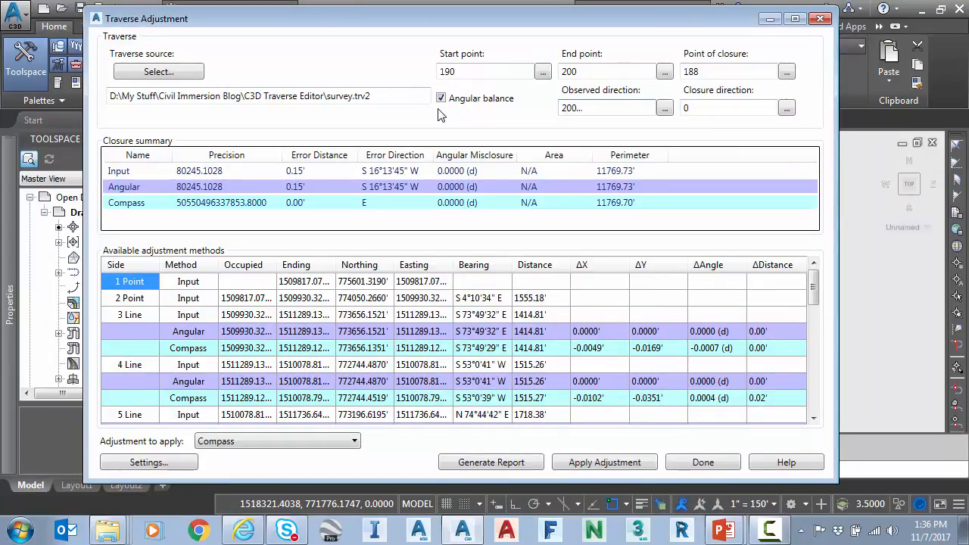
{"action": "type", "text": "185"}
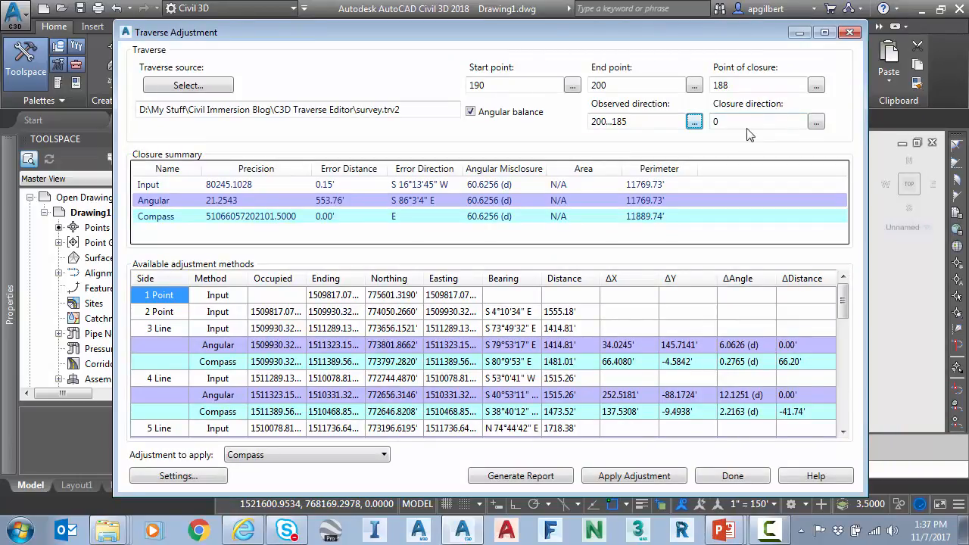
{"action": "type", "text": "188..."}
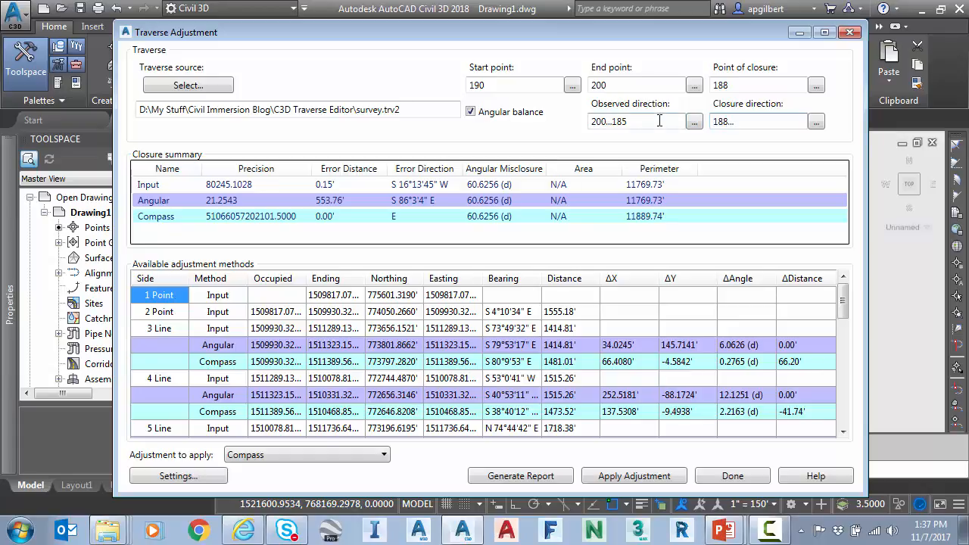
{"action": "type", "text": "185"}
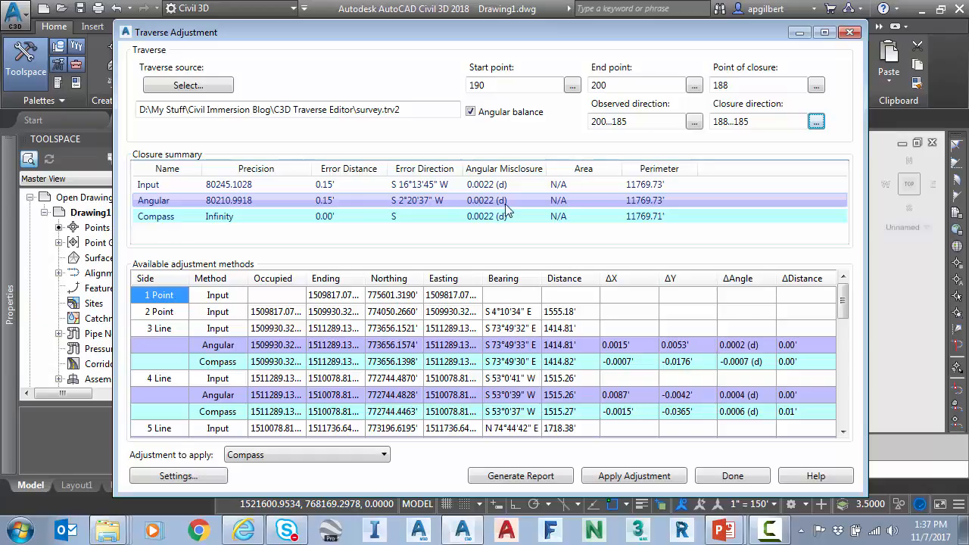
{"action": "mouse_move", "coordinate": [492, 212]}
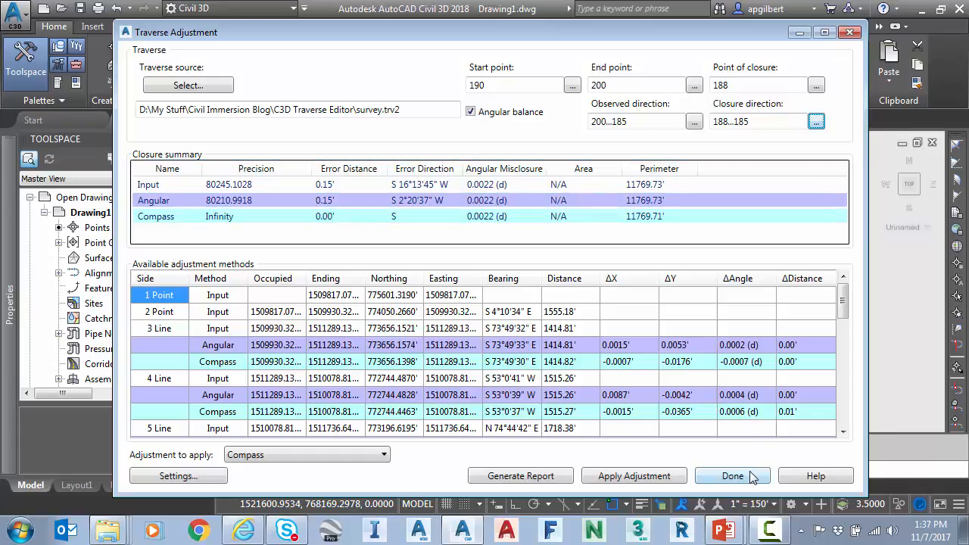
Finish the Traverse Adjustment and bring up Edit Drawing Settings for Drawing1.
{"action": "left_click", "coordinate": [733, 475]}
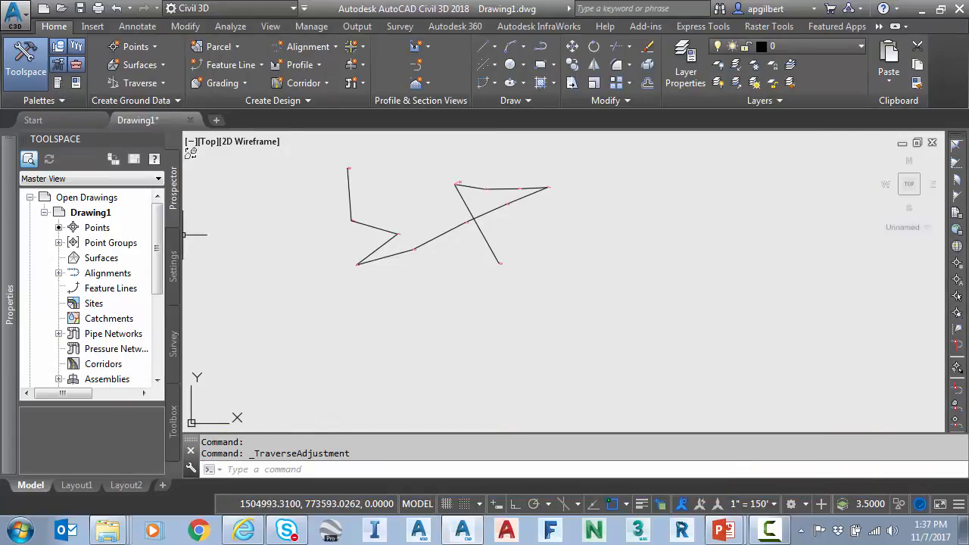
{"action": "left_click", "coordinate": [173, 266]}
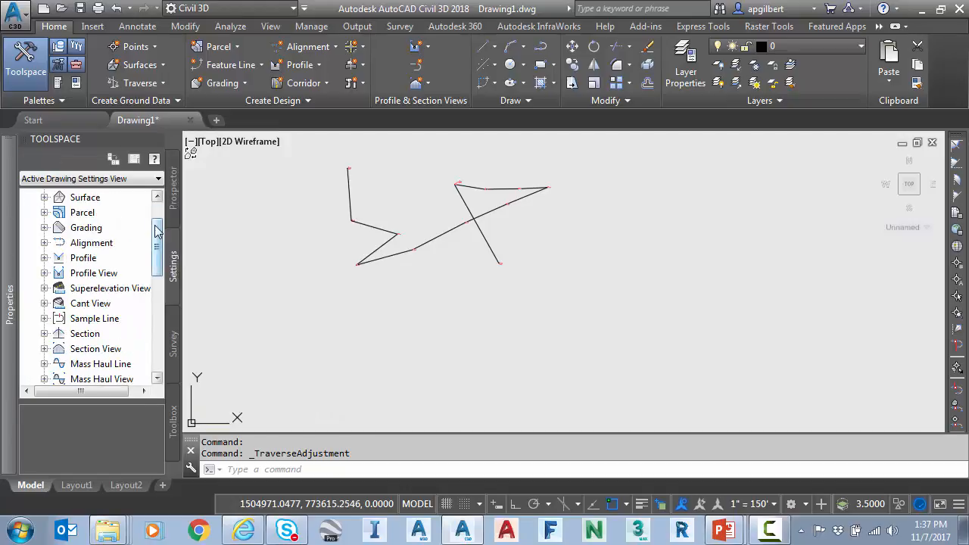
{"action": "right_click", "coordinate": [73, 197]}
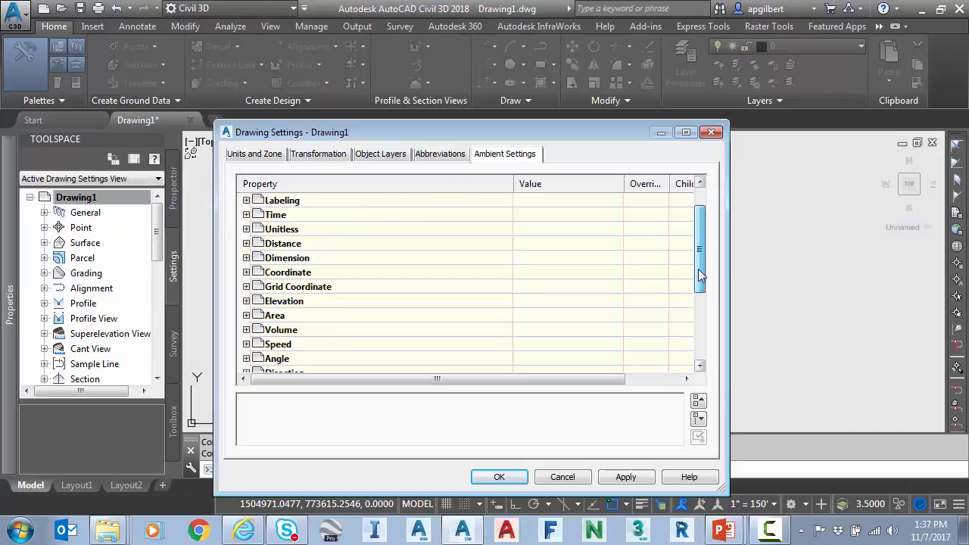
Set the ambient Angle format to DD° MM' SS.SS" and apply it.
{"action": "scroll", "scroll_direction": "down", "scroll_amount": 3}
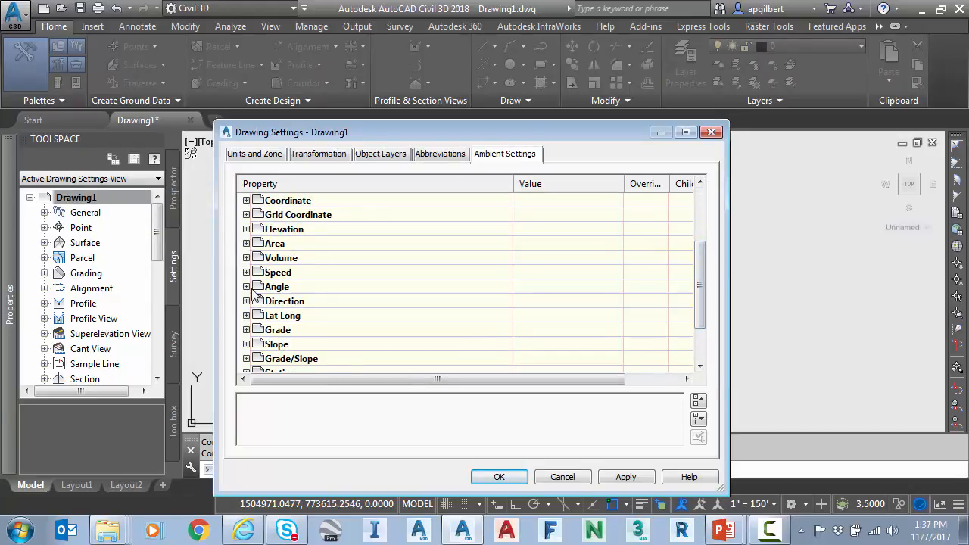
{"action": "left_click", "coordinate": [245, 287]}
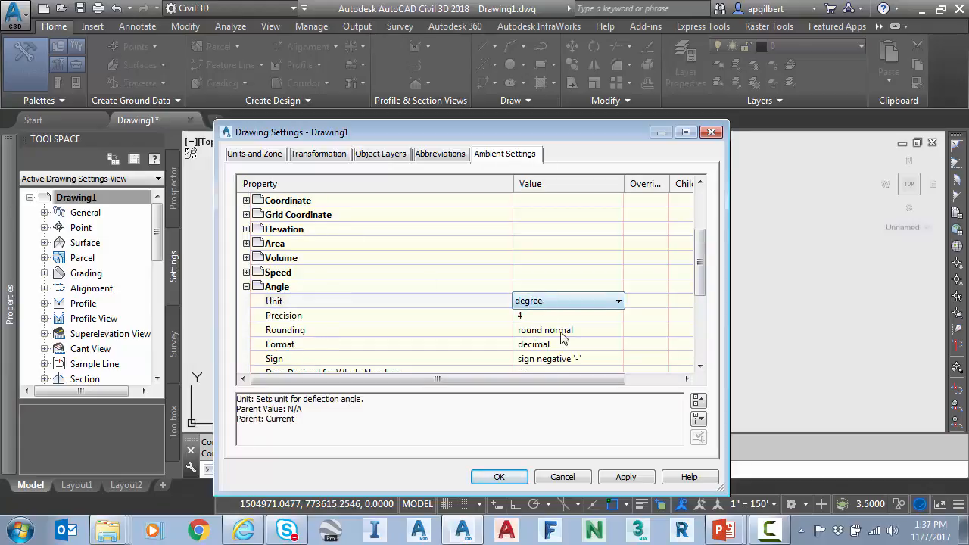
{"action": "left_click", "coordinate": [280, 343]}
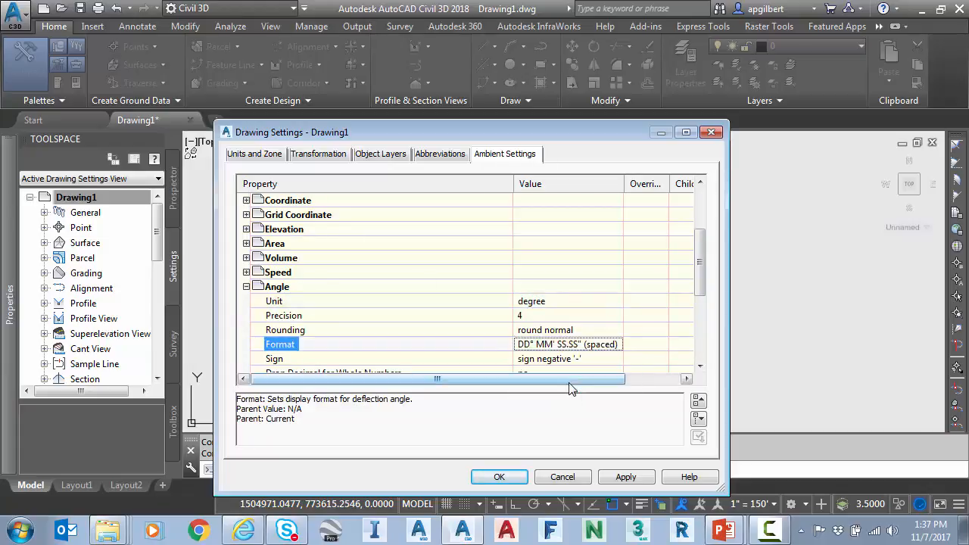
{"action": "left_click", "coordinate": [500, 477]}
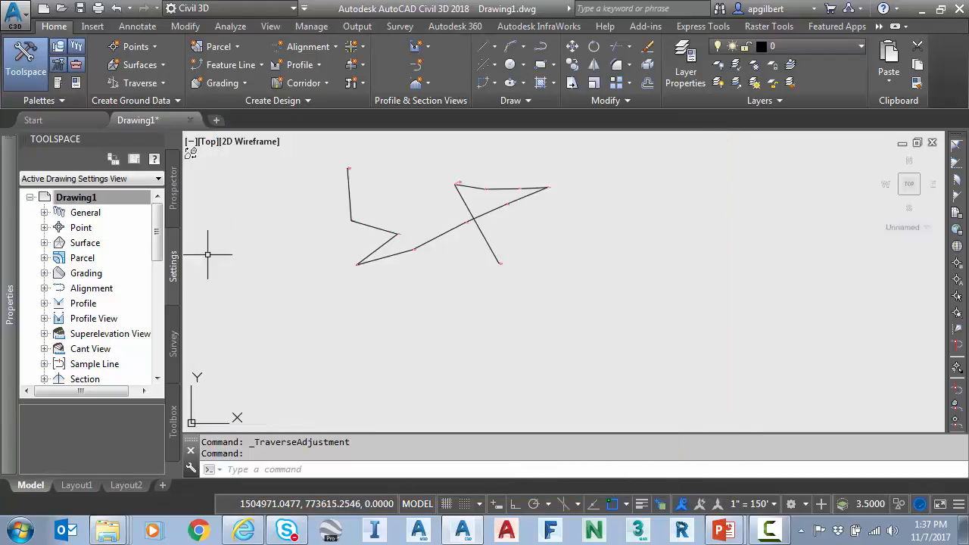
Rerun Traverse Adjustment, now showing Angular and Compass results with 0° 00' 08" misclosure.
{"action": "left_click", "coordinate": [140, 81]}
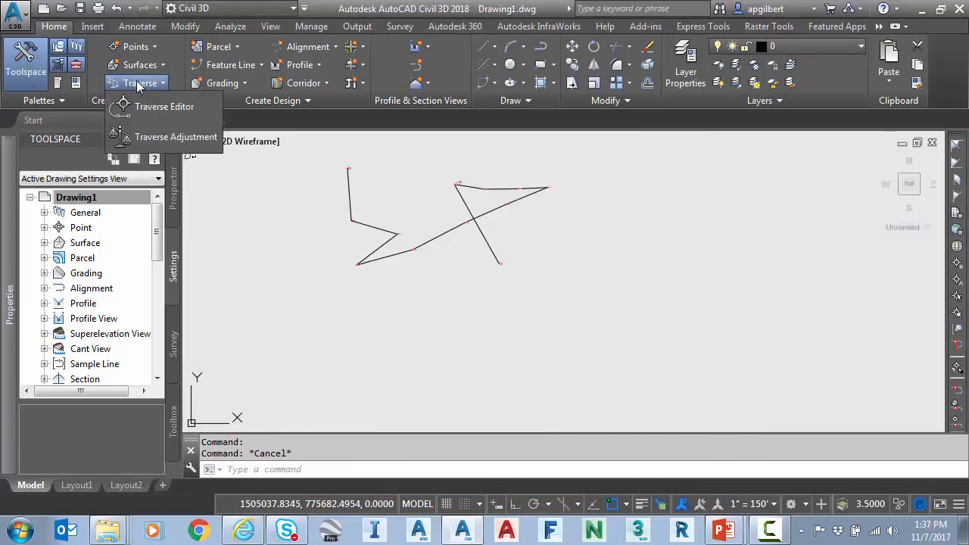
{"action": "left_click", "coordinate": [175, 136]}
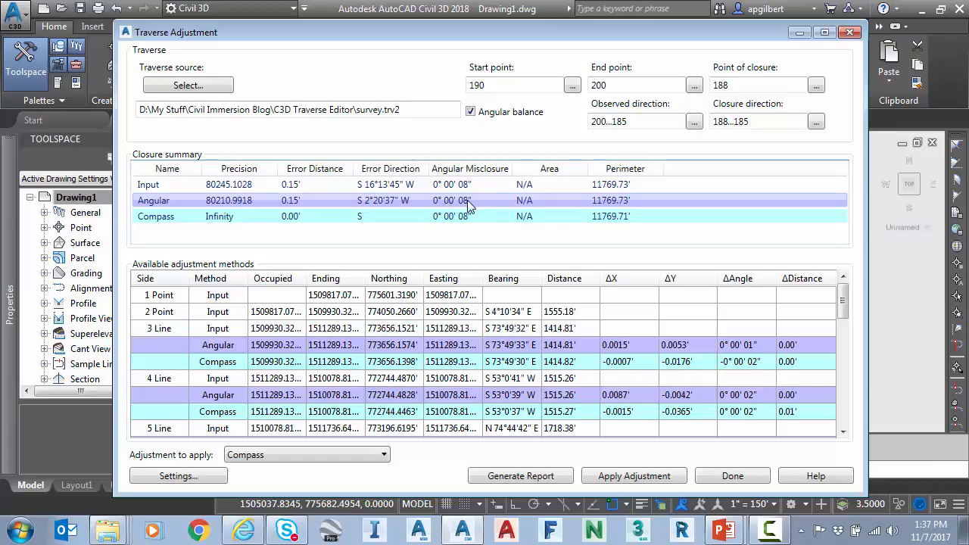
{"action": "mouse_move", "coordinate": [479, 207]}
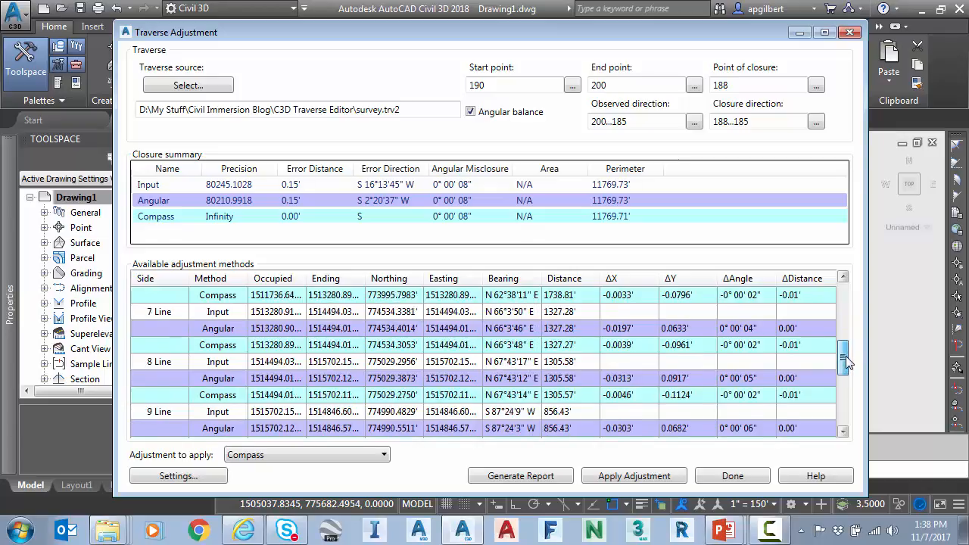
{"action": "scroll", "scroll_direction": "down", "scroll_amount": 3}
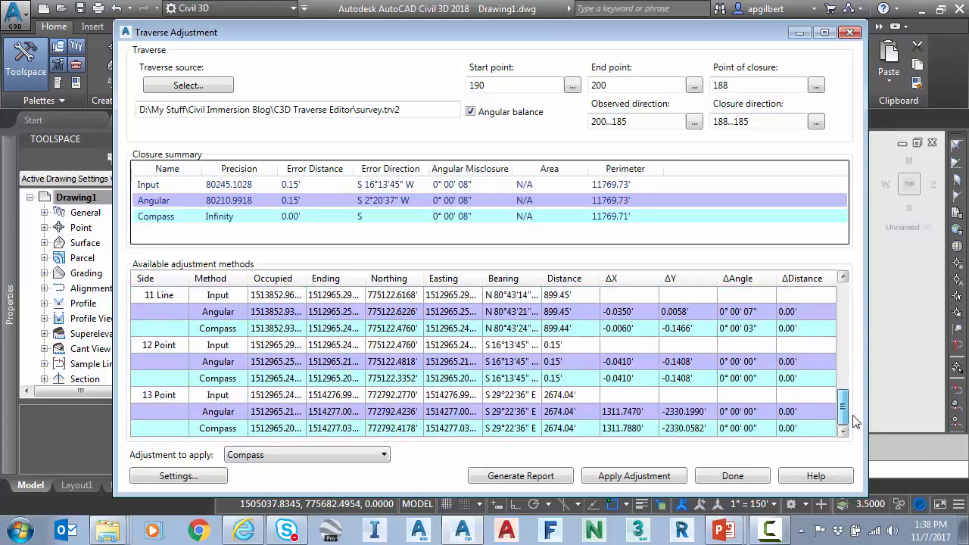